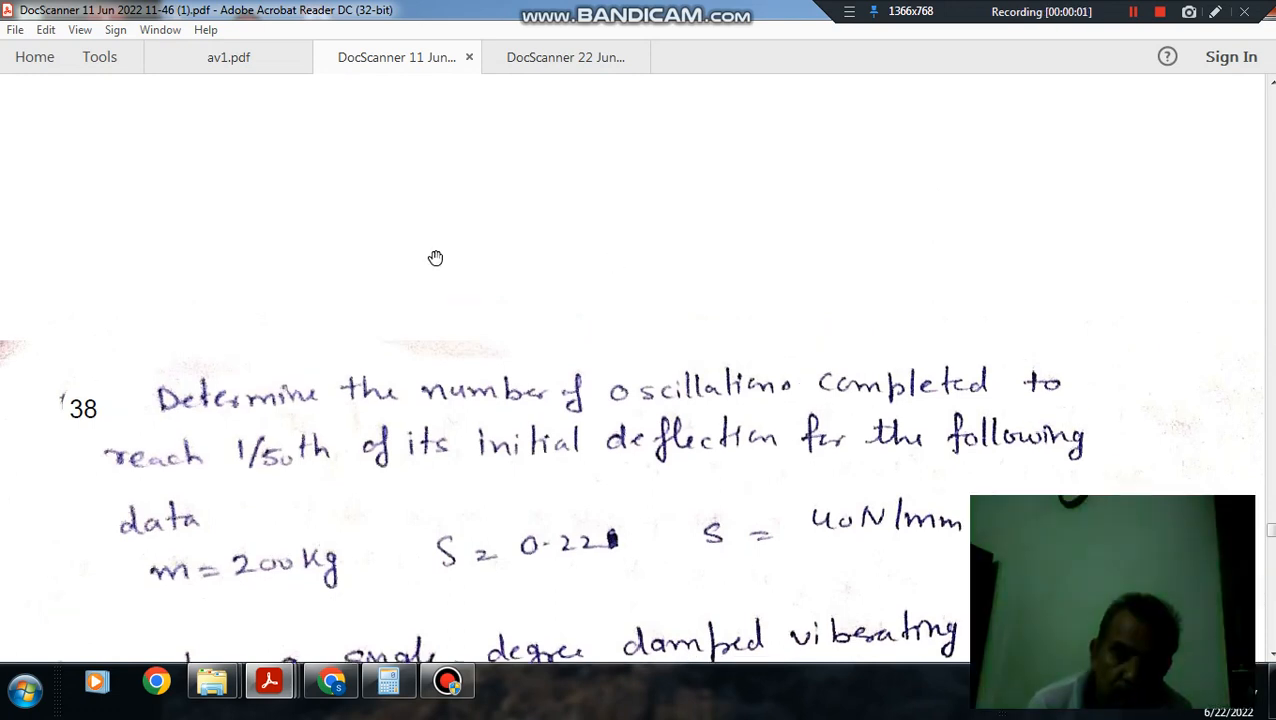
mouse_move(692, 298)
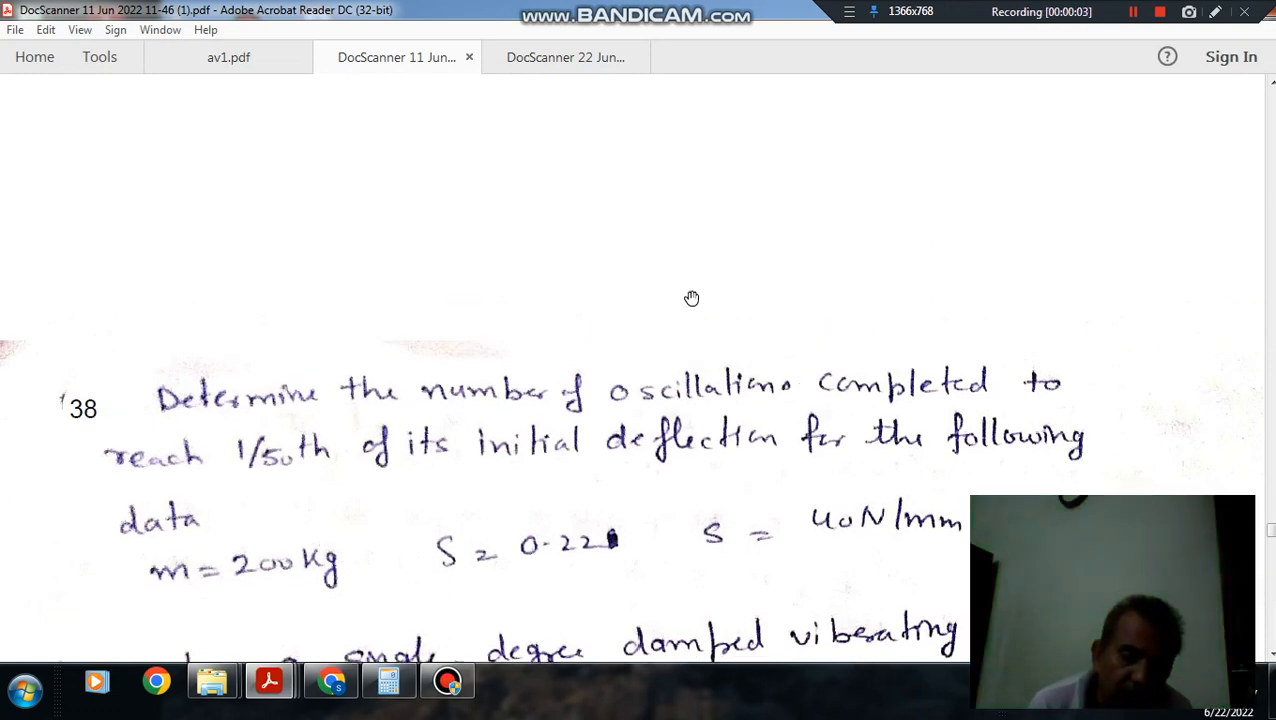
mouse_move(539, 285)
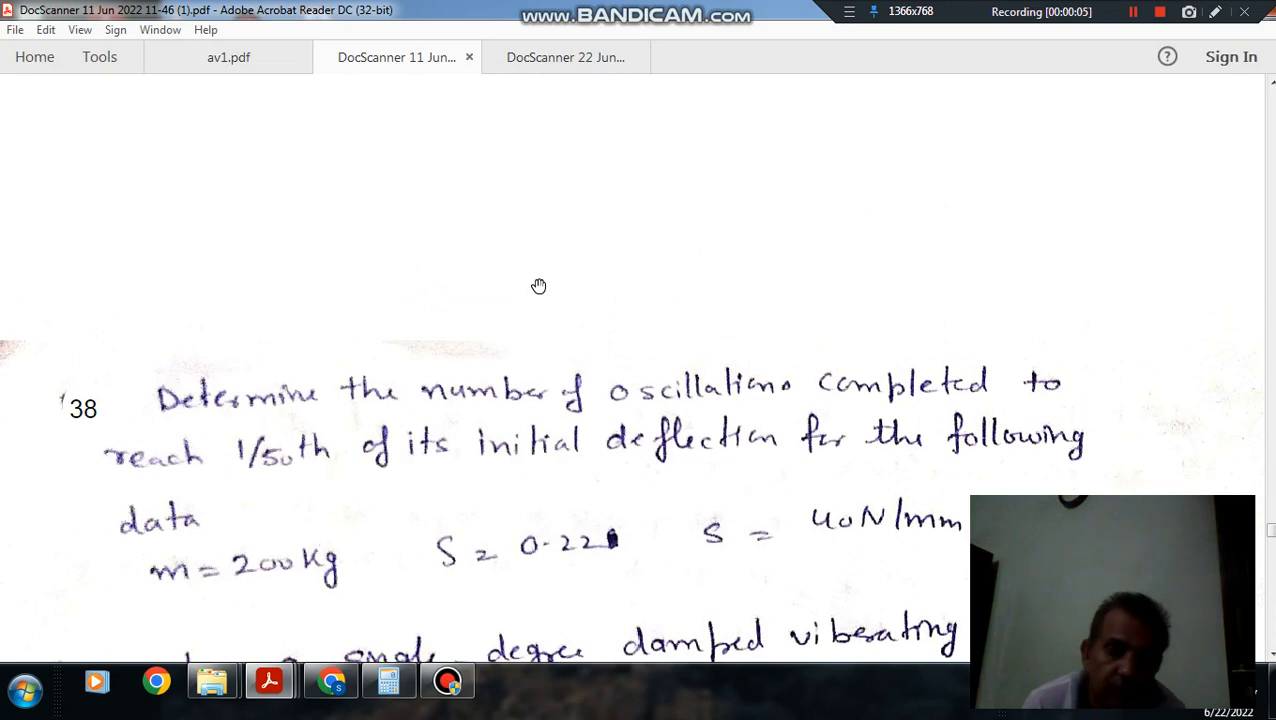
mouse_move(227, 434)
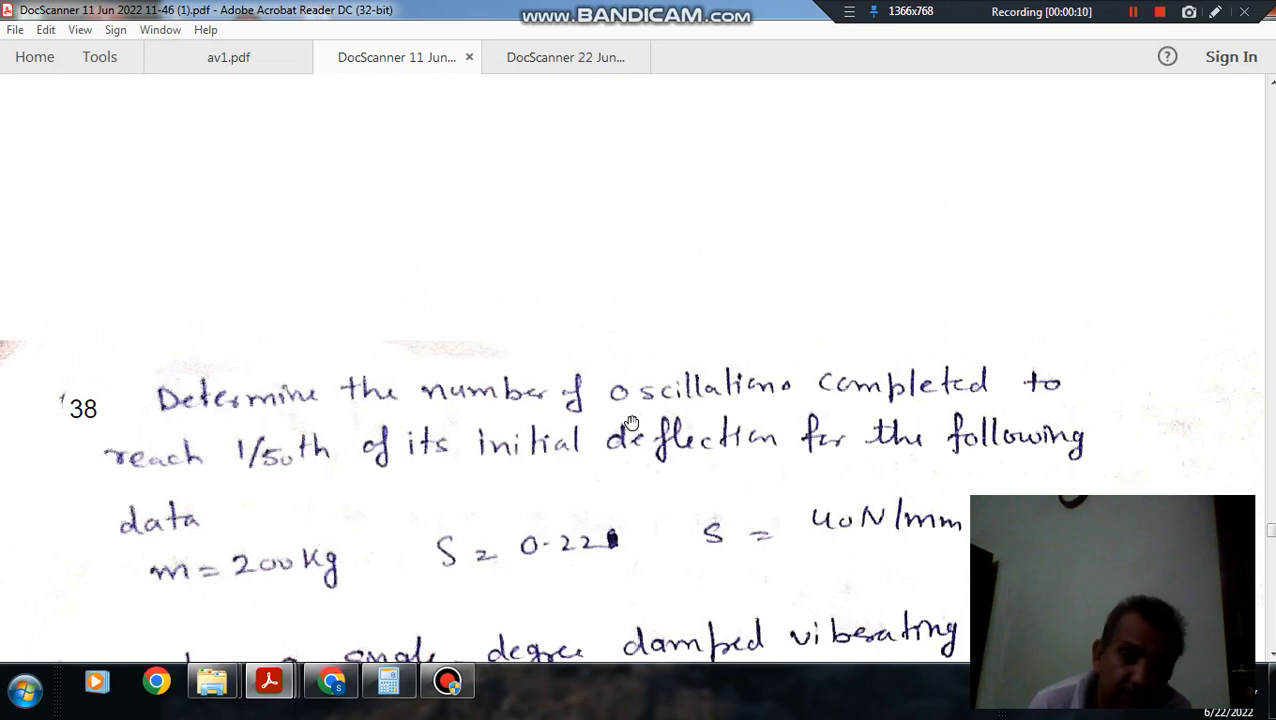
mouse_move(247, 507)
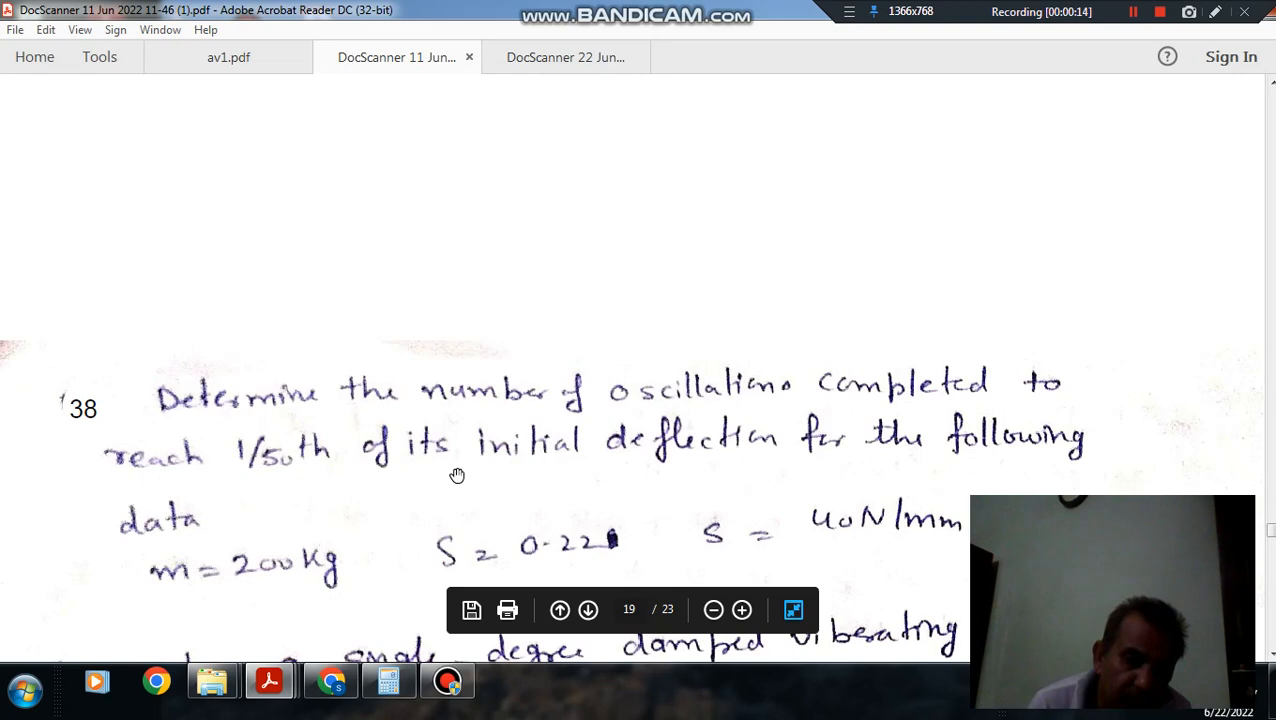
mouse_move(972, 458)
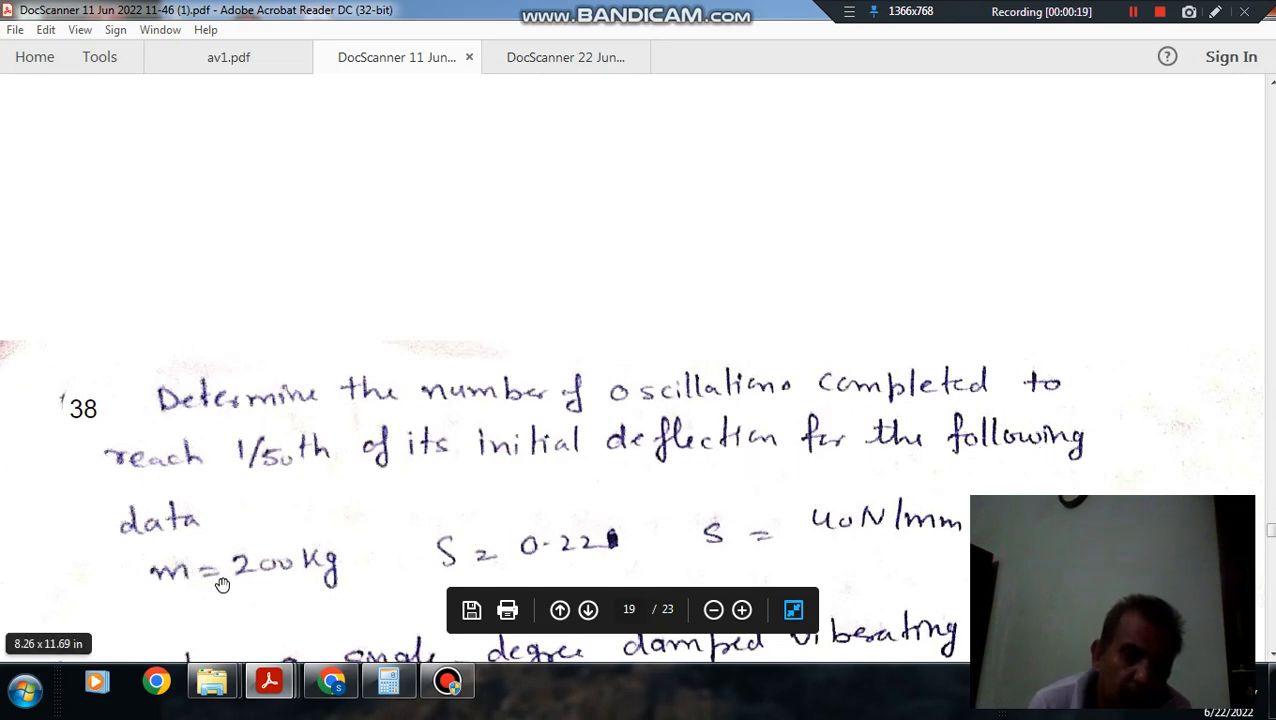
mouse_move(470, 563)
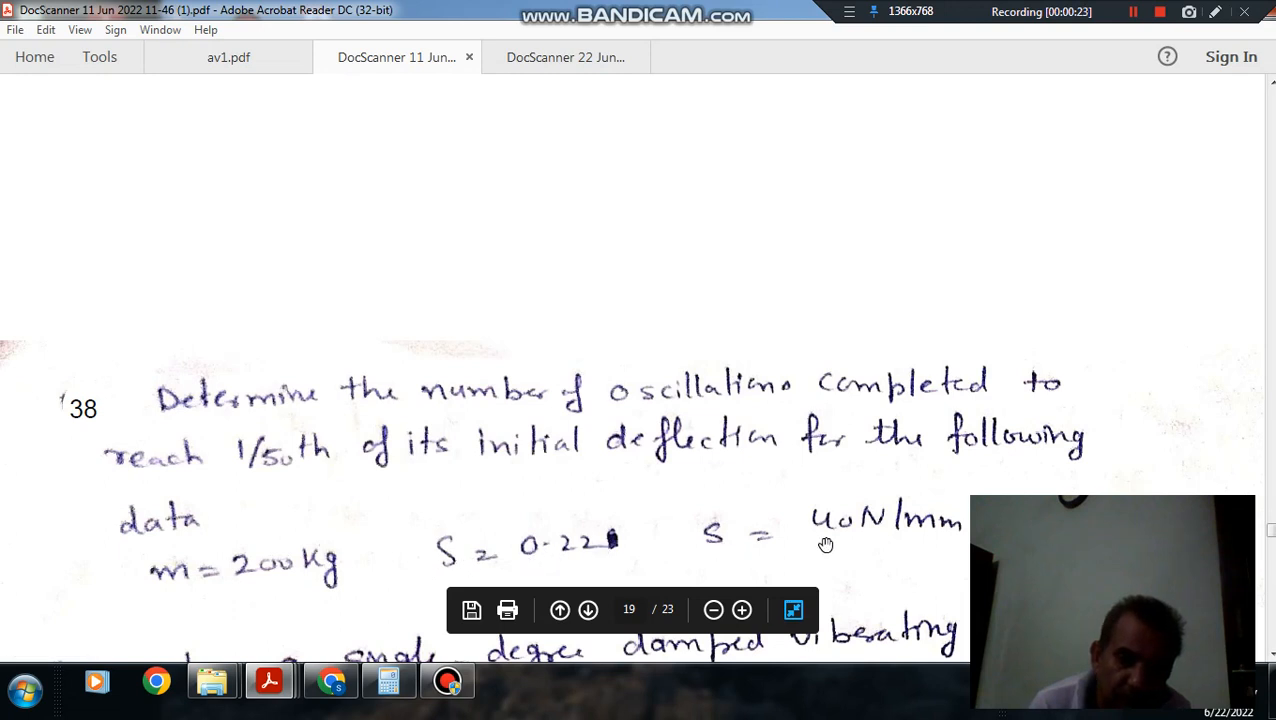
mouse_move(852, 478)
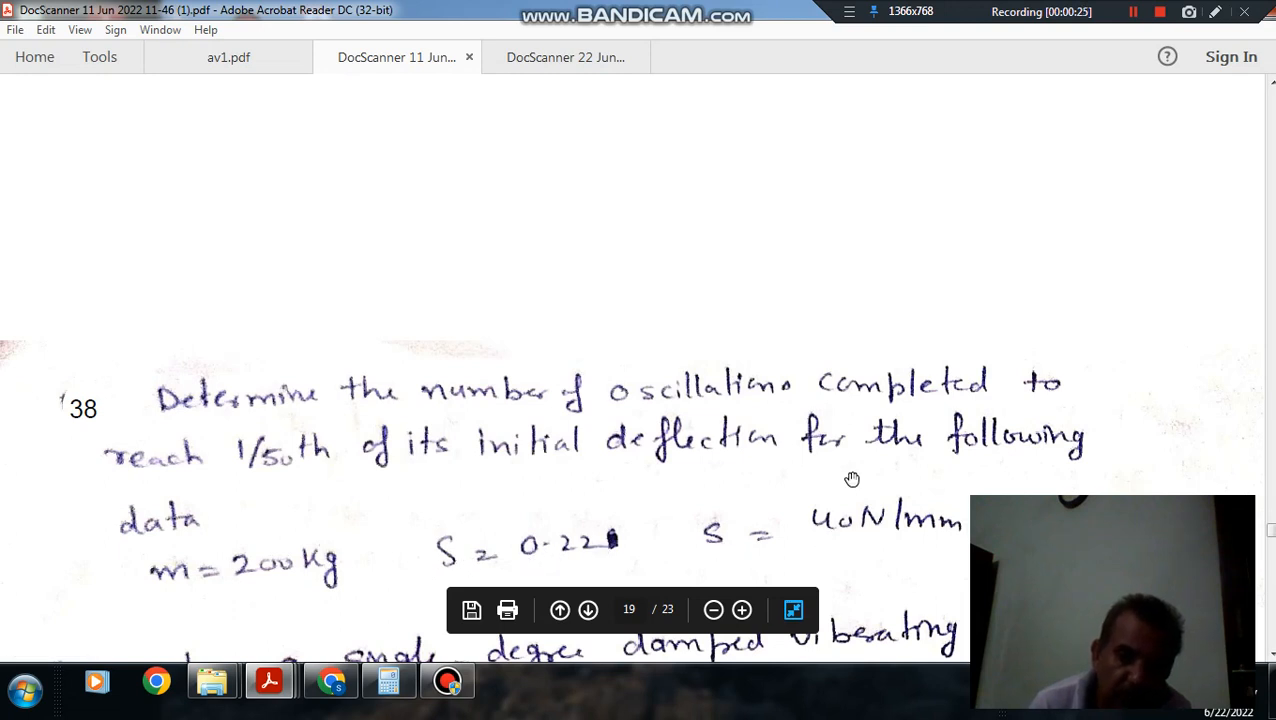
mouse_move(262, 593)
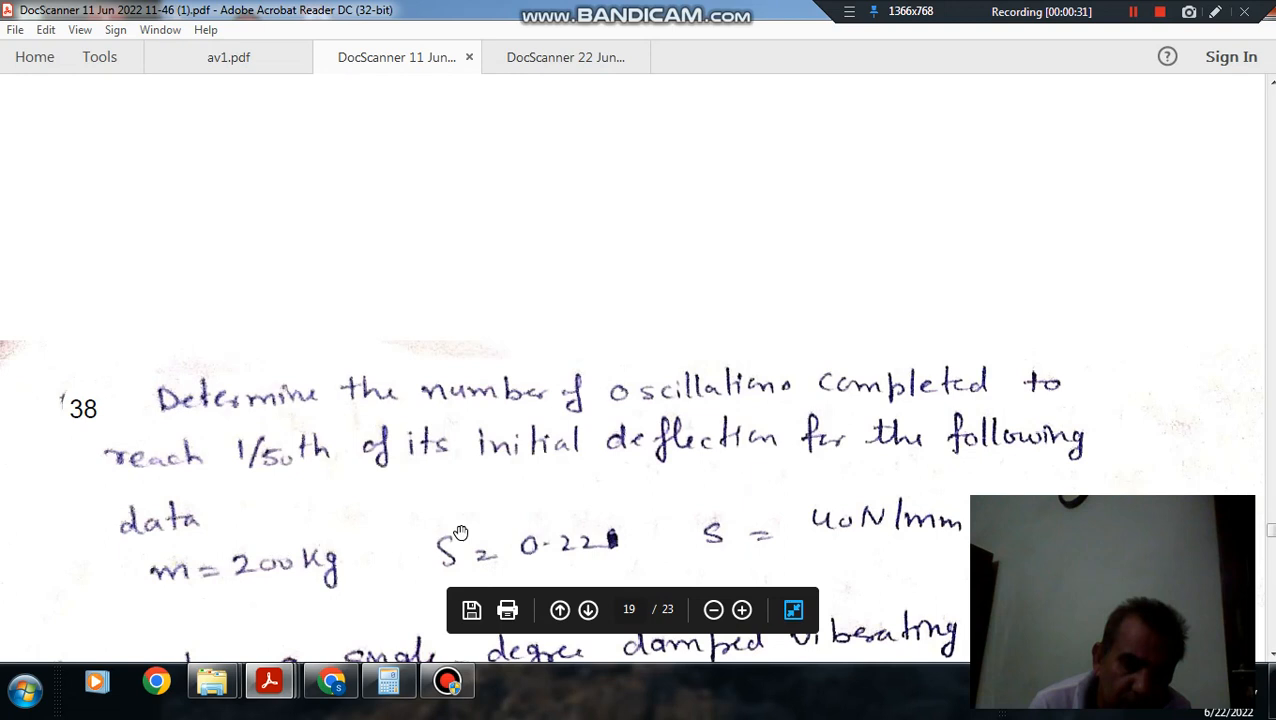
mouse_move(665, 543)
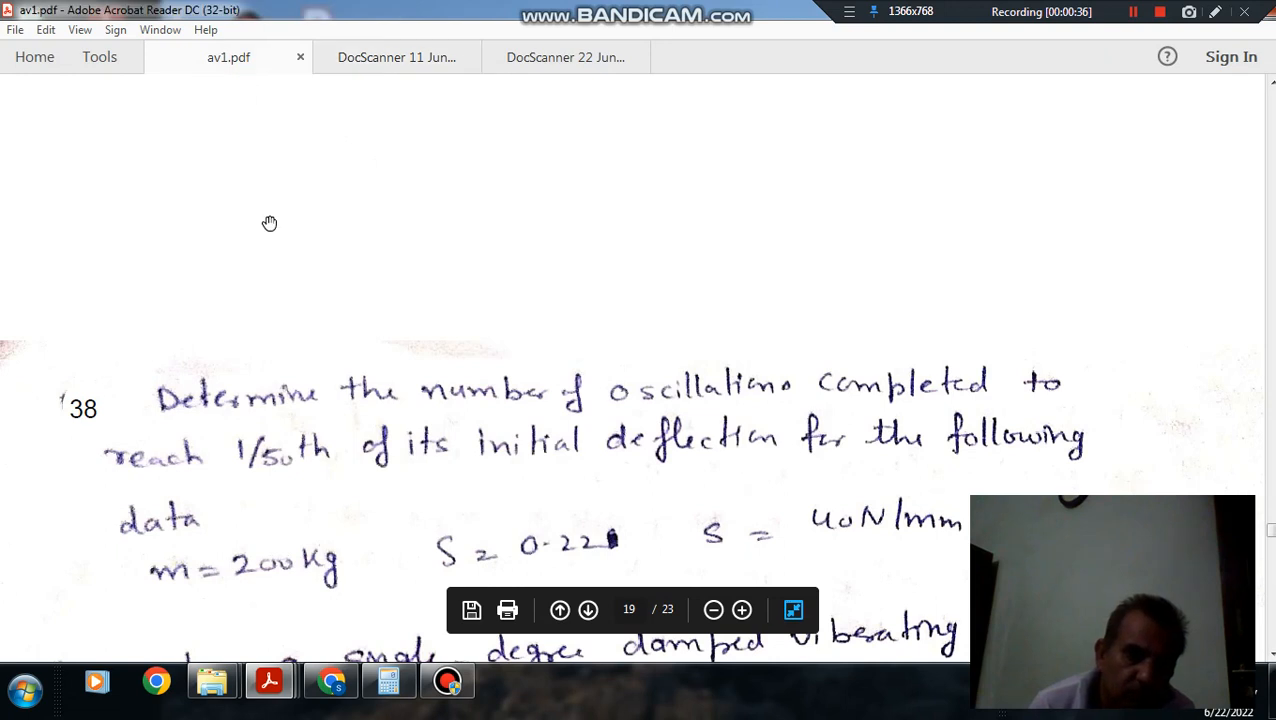
Step: Scroll av1.pdf down to the question 38 worked solution ending in N = 2.76
scroll("down", 3)
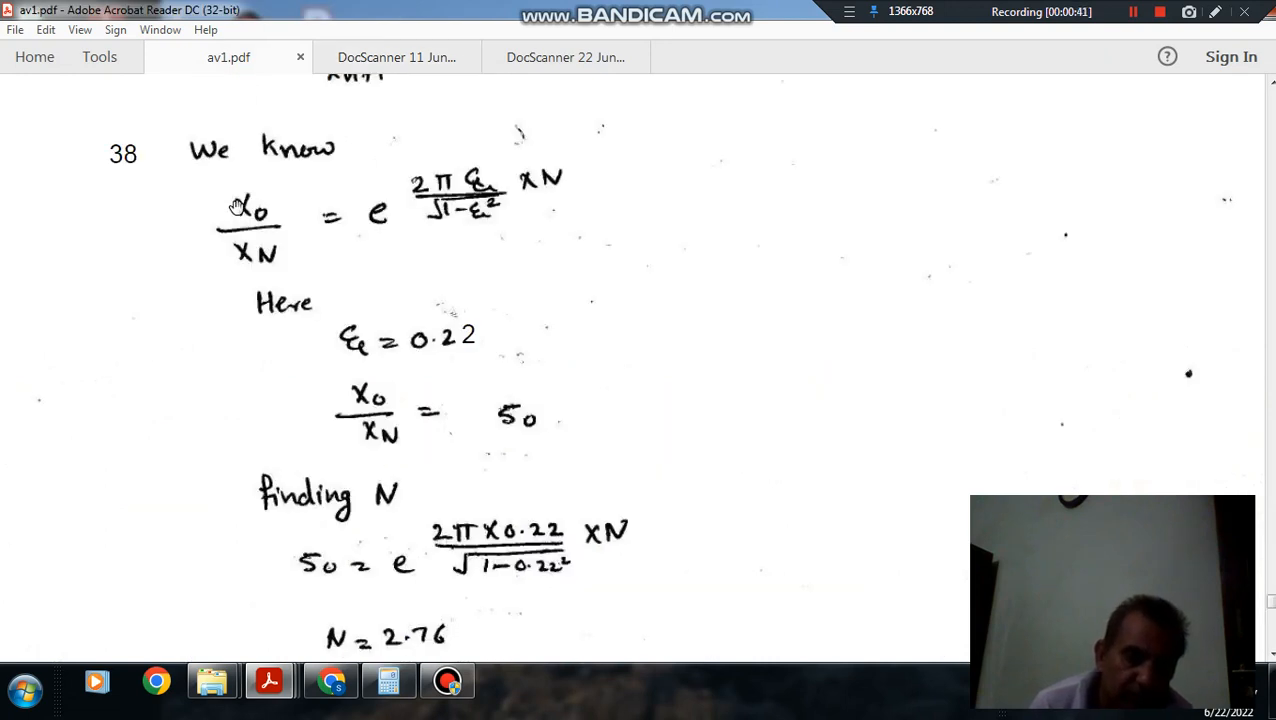
mouse_move(230, 240)
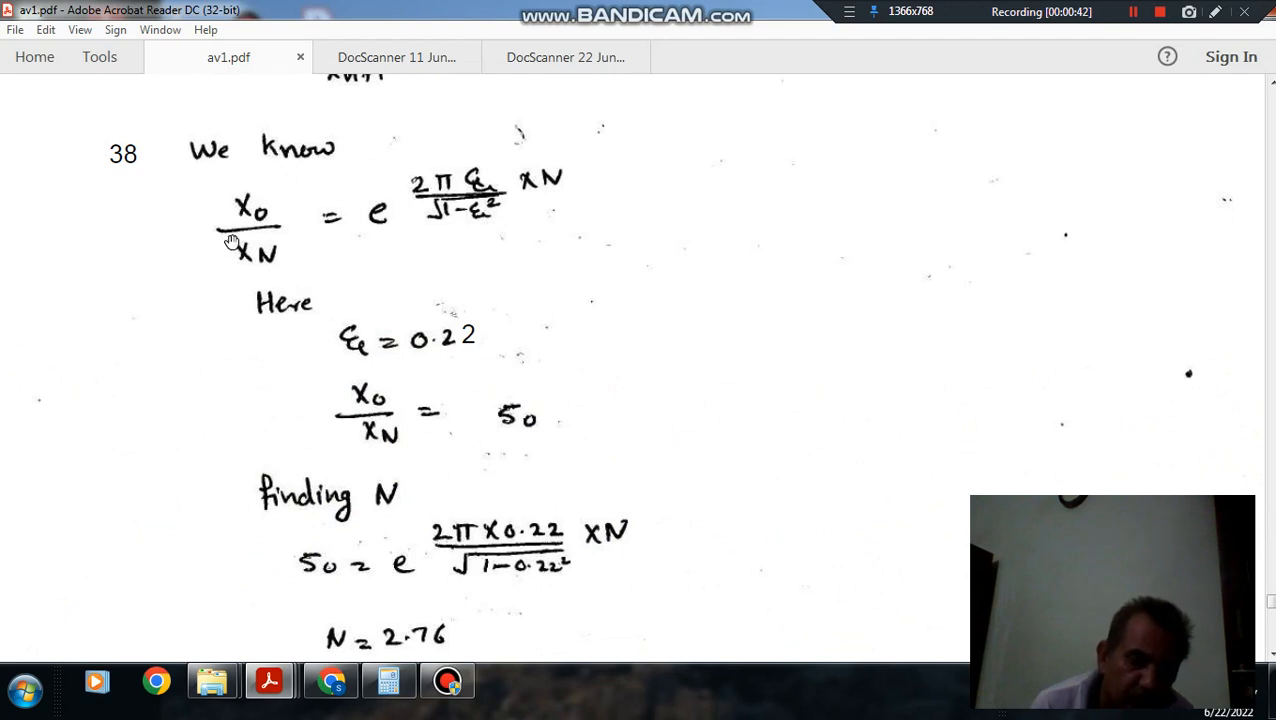
mouse_move(234, 261)
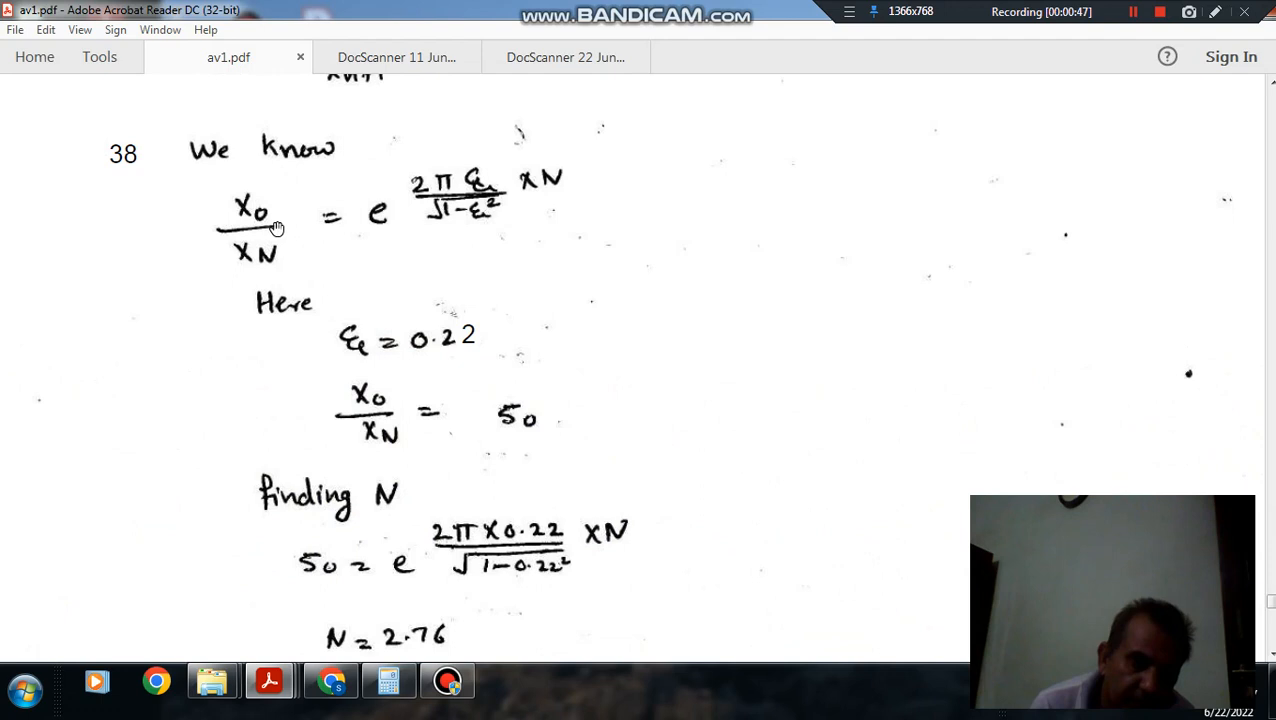
mouse_move(293, 268)
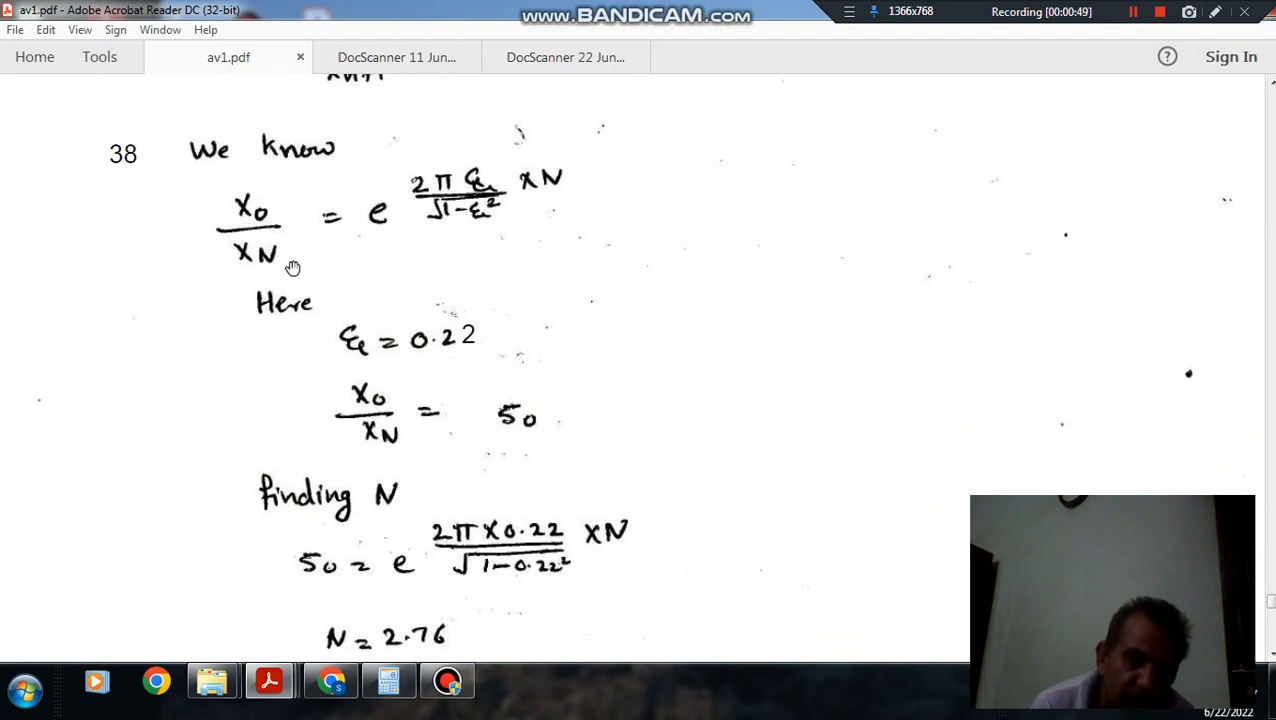
mouse_move(240, 243)
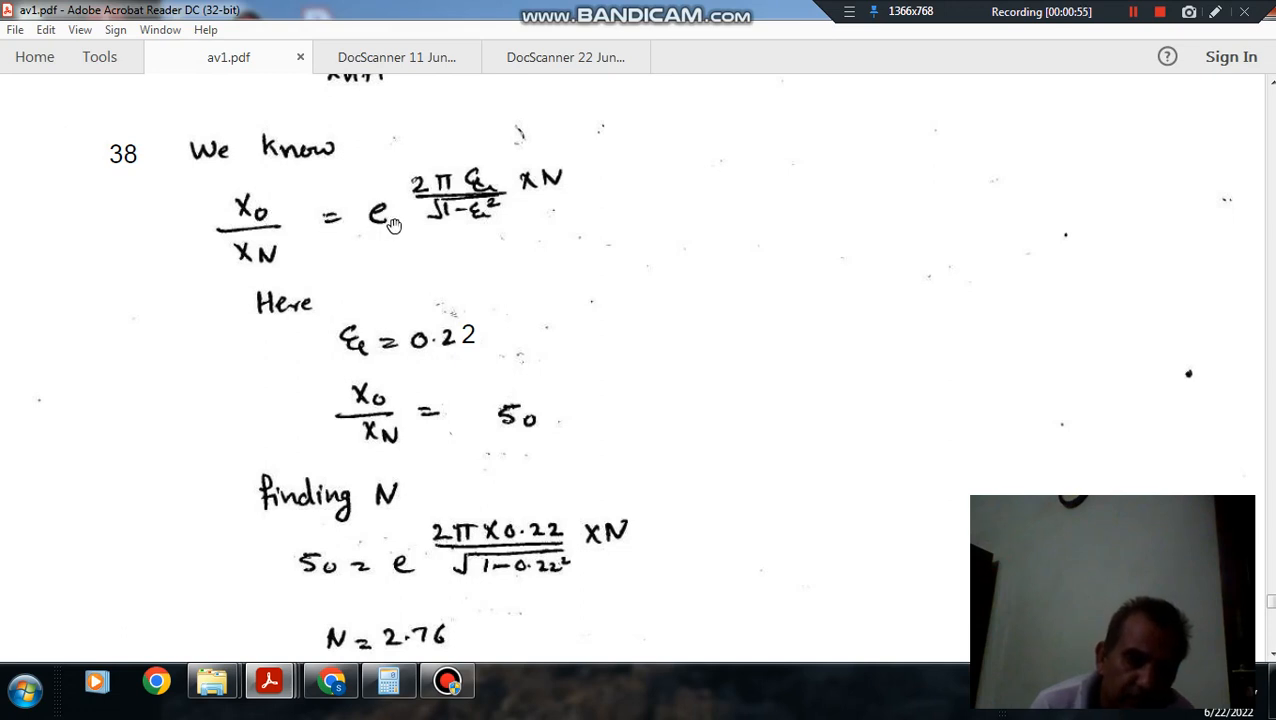
mouse_move(457, 222)
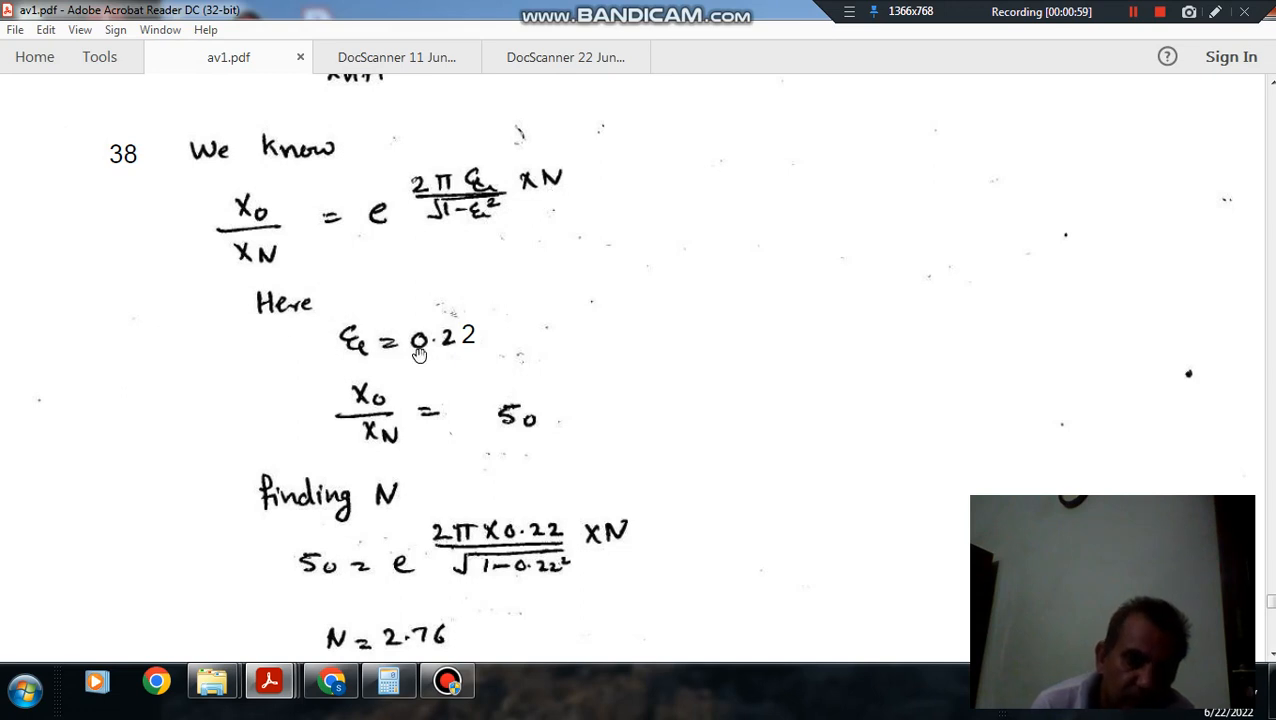
mouse_move(395, 416)
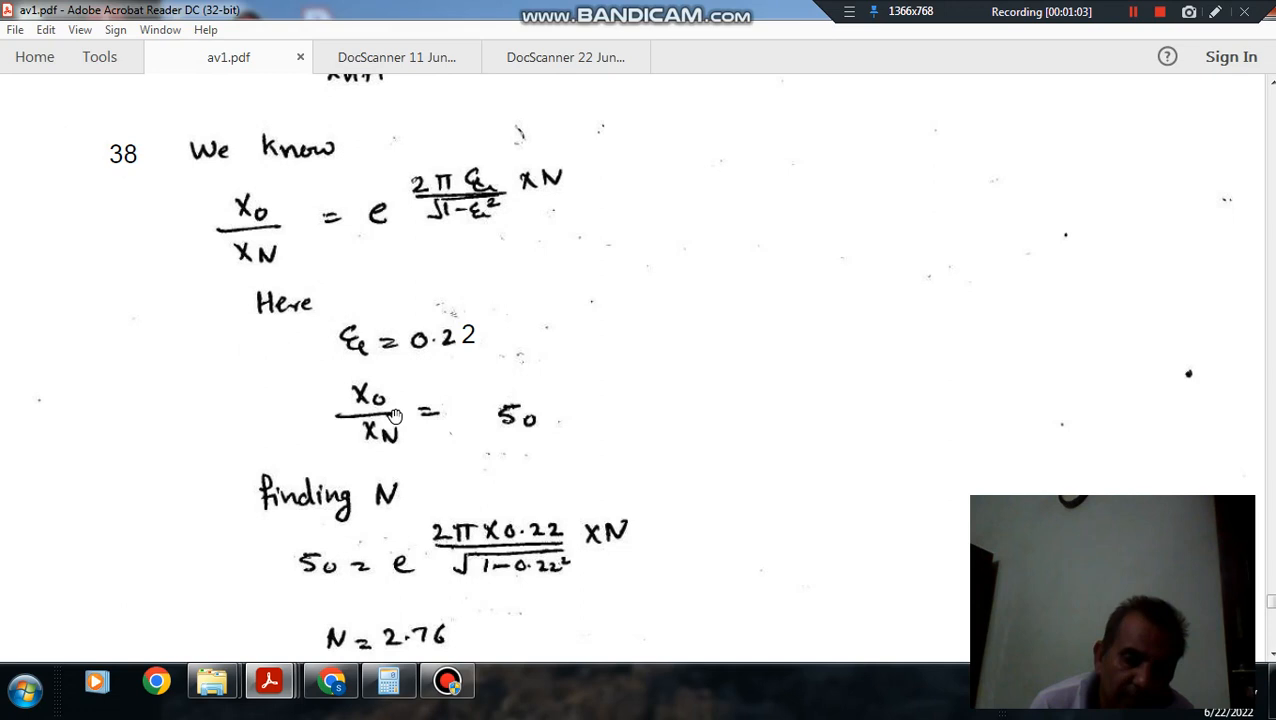
mouse_move(528, 429)
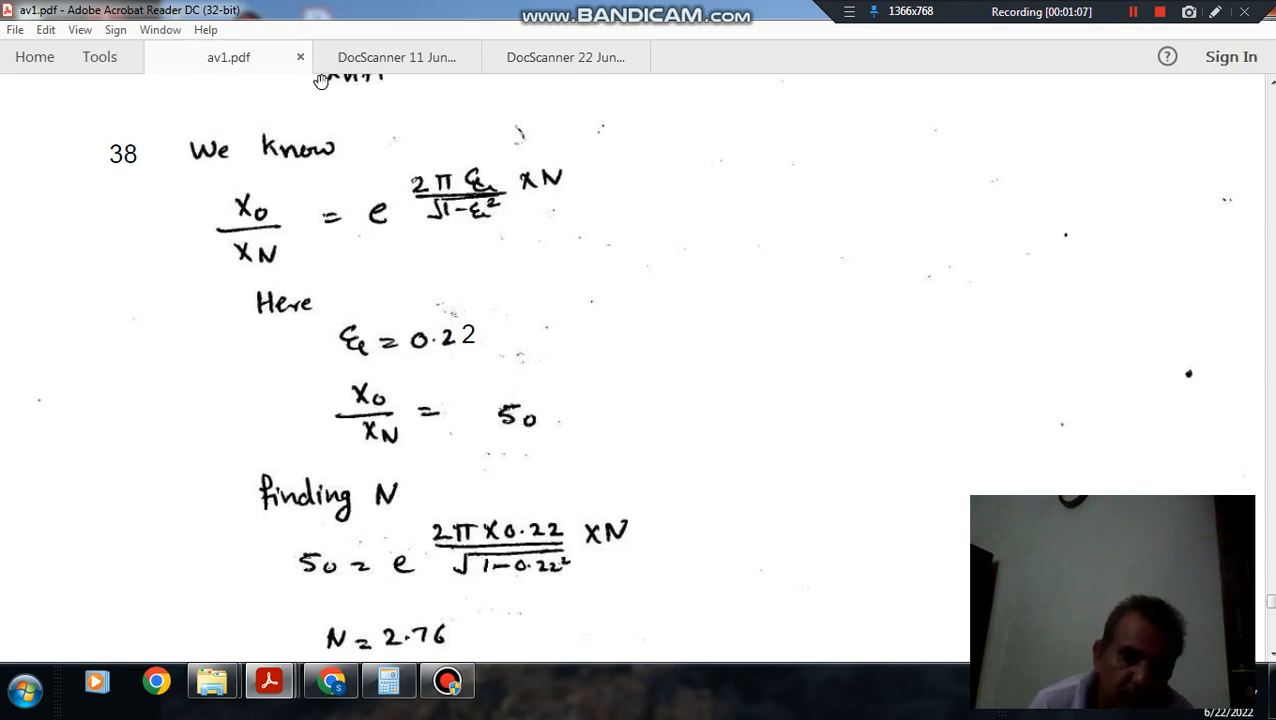
Step: View the scanned question 38 statement, then return to the av1.pdf solutions
left_click(396, 57)
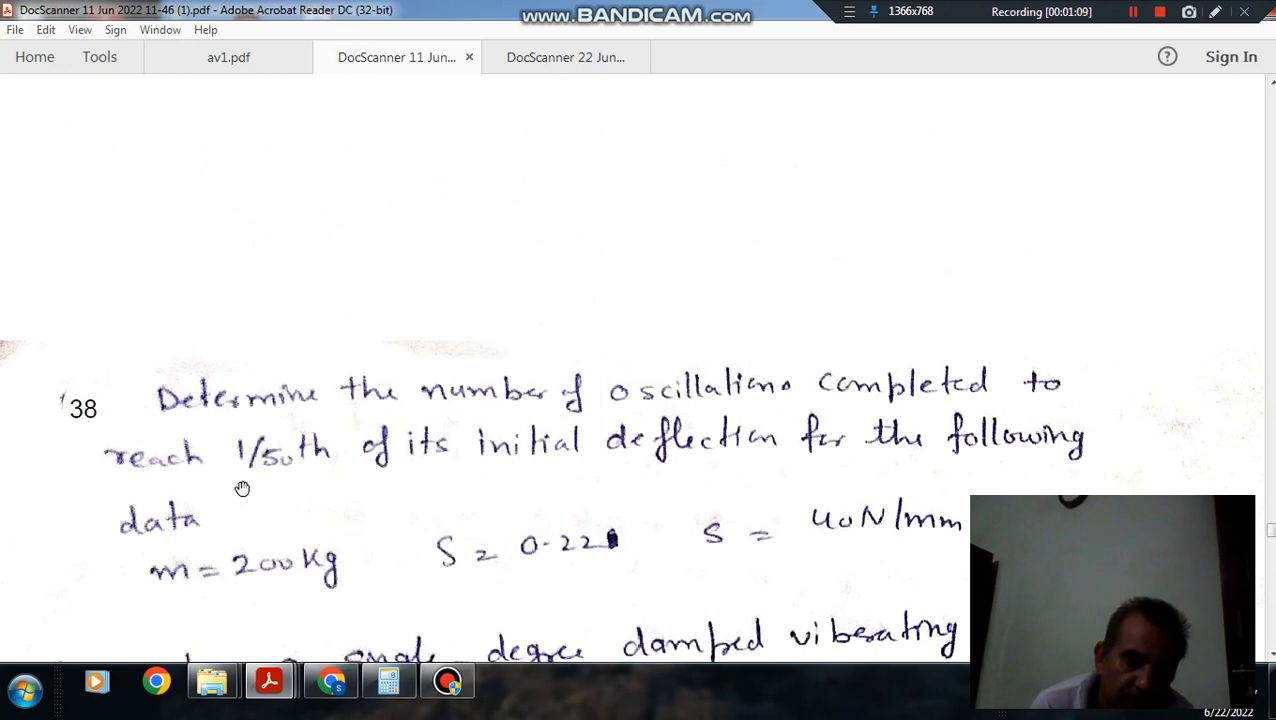
mouse_move(490, 420)
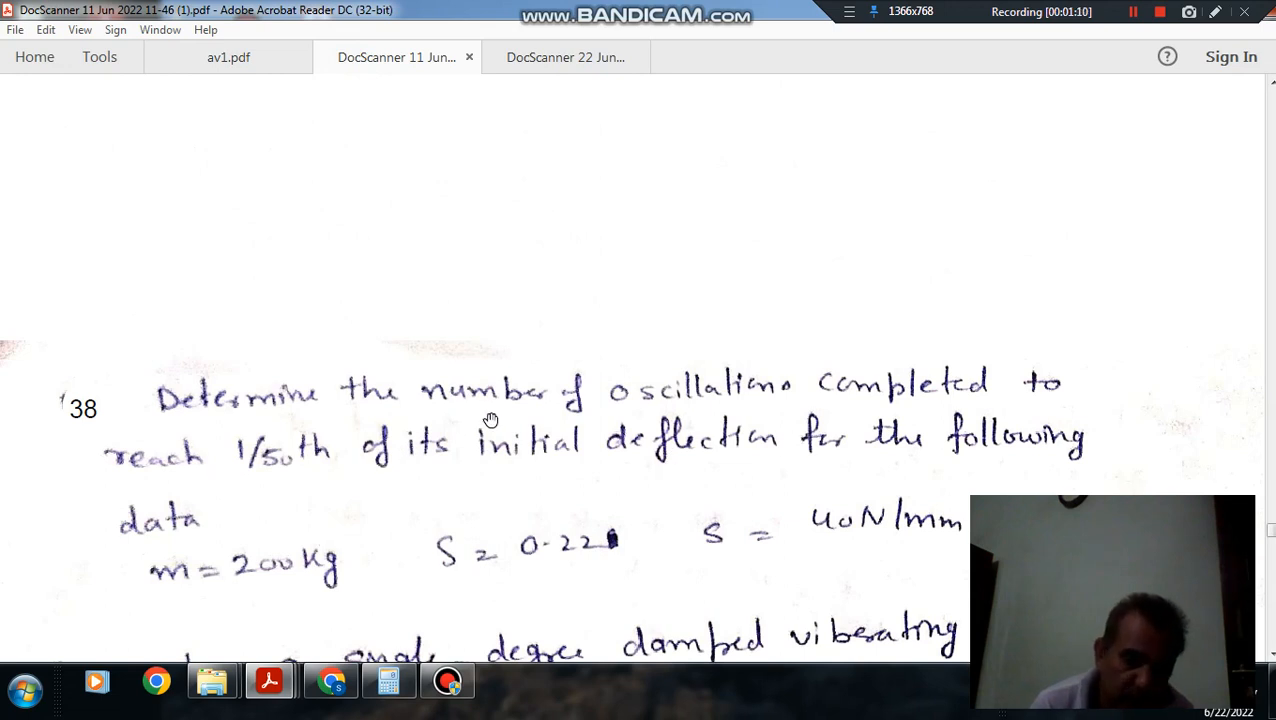
mouse_move(275, 460)
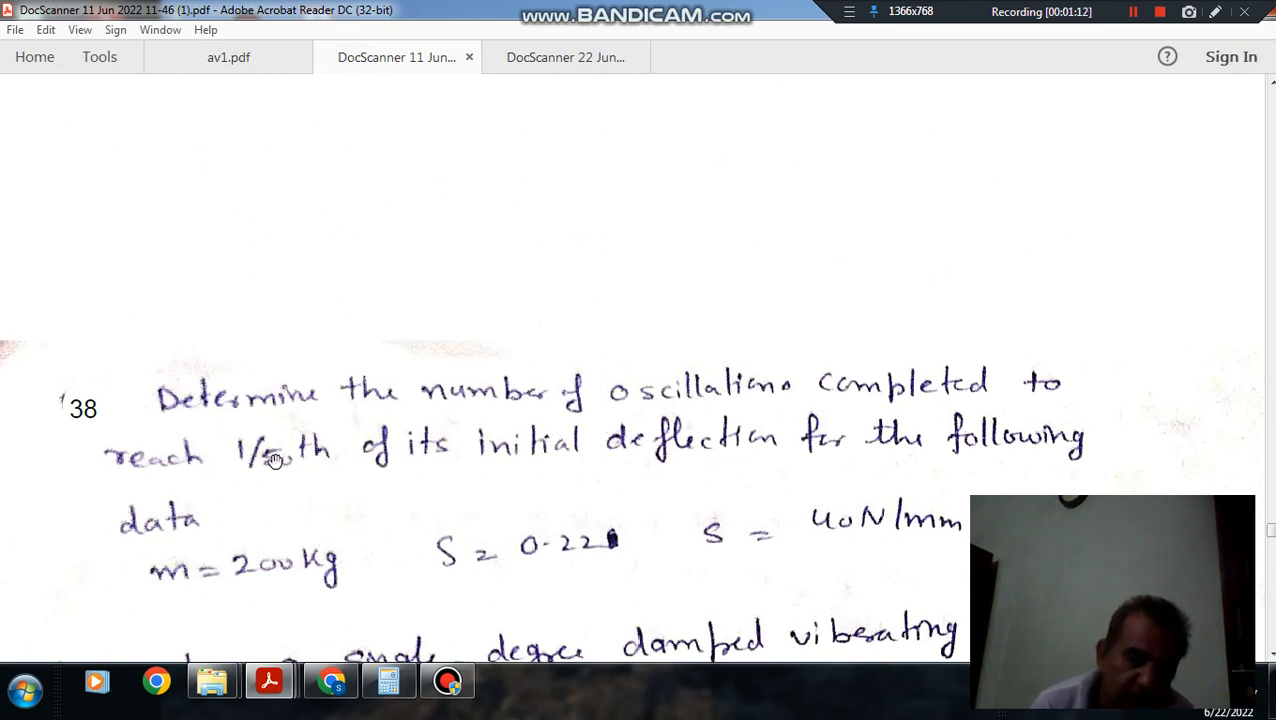
left_click(228, 57)
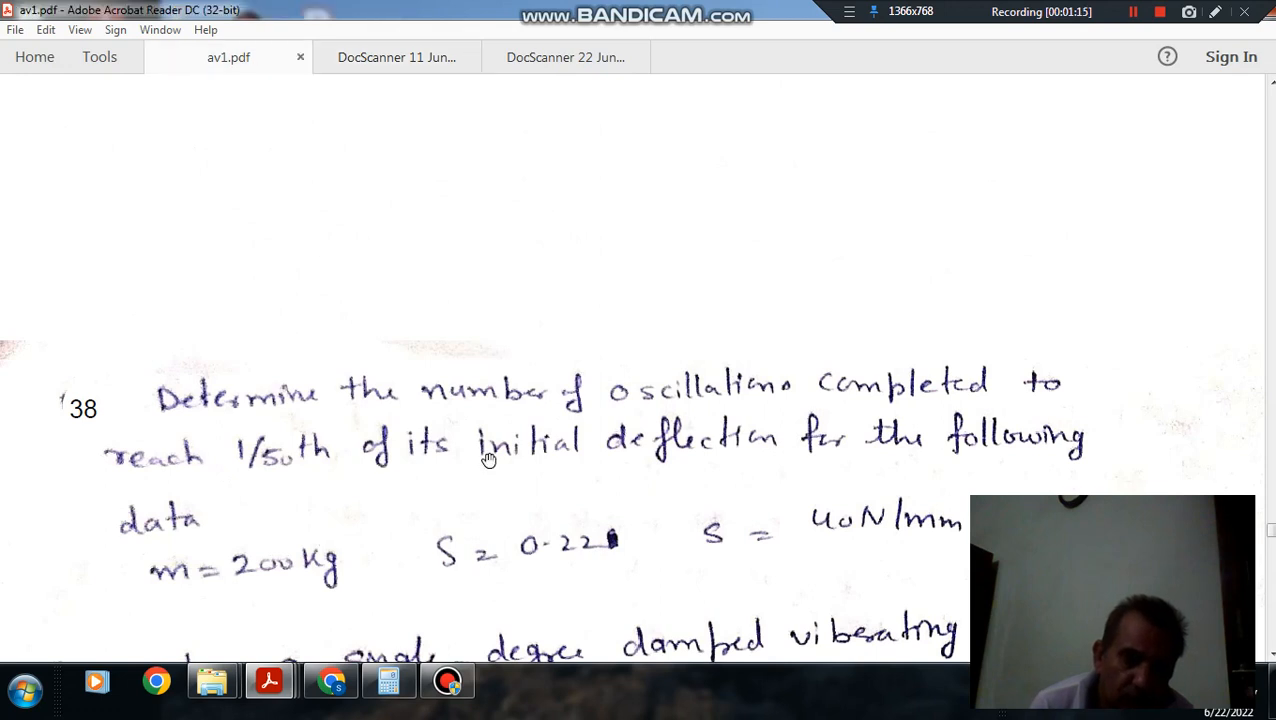
Step: Review the question 38 solution in av1.pdf, then return to the DocScanner 11 Jun document
scroll("down", 3)
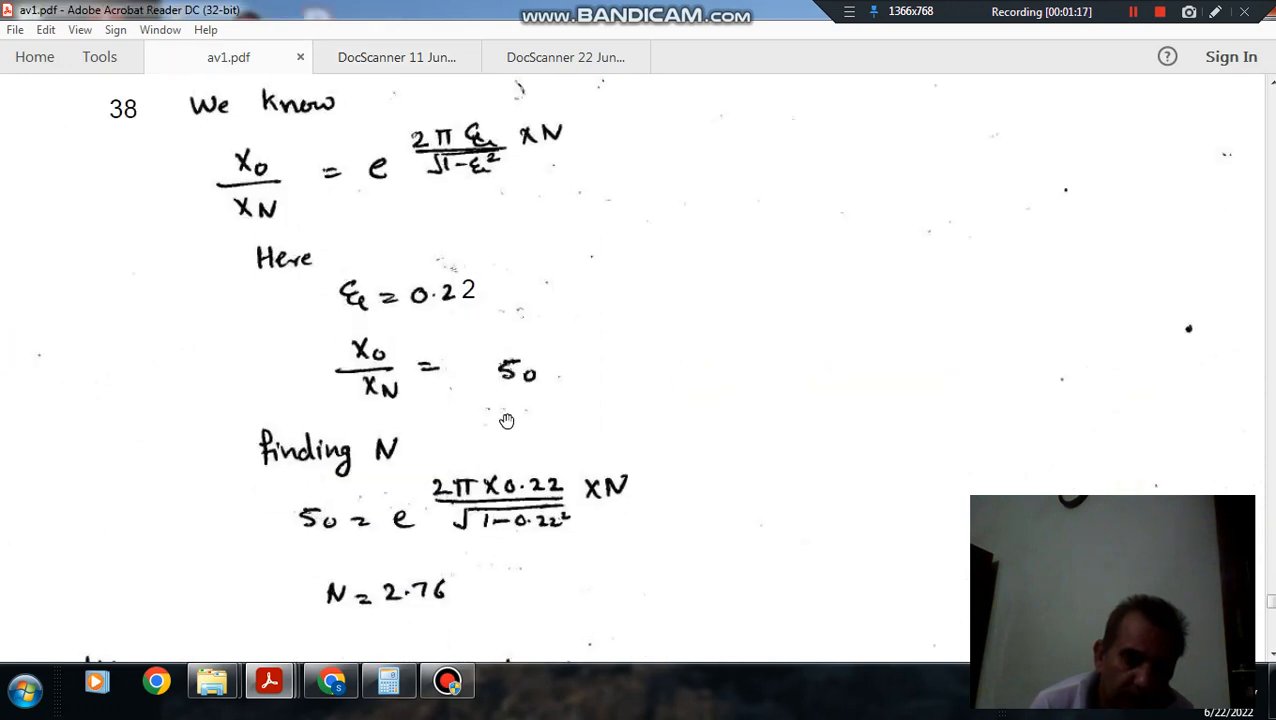
mouse_move(500, 391)
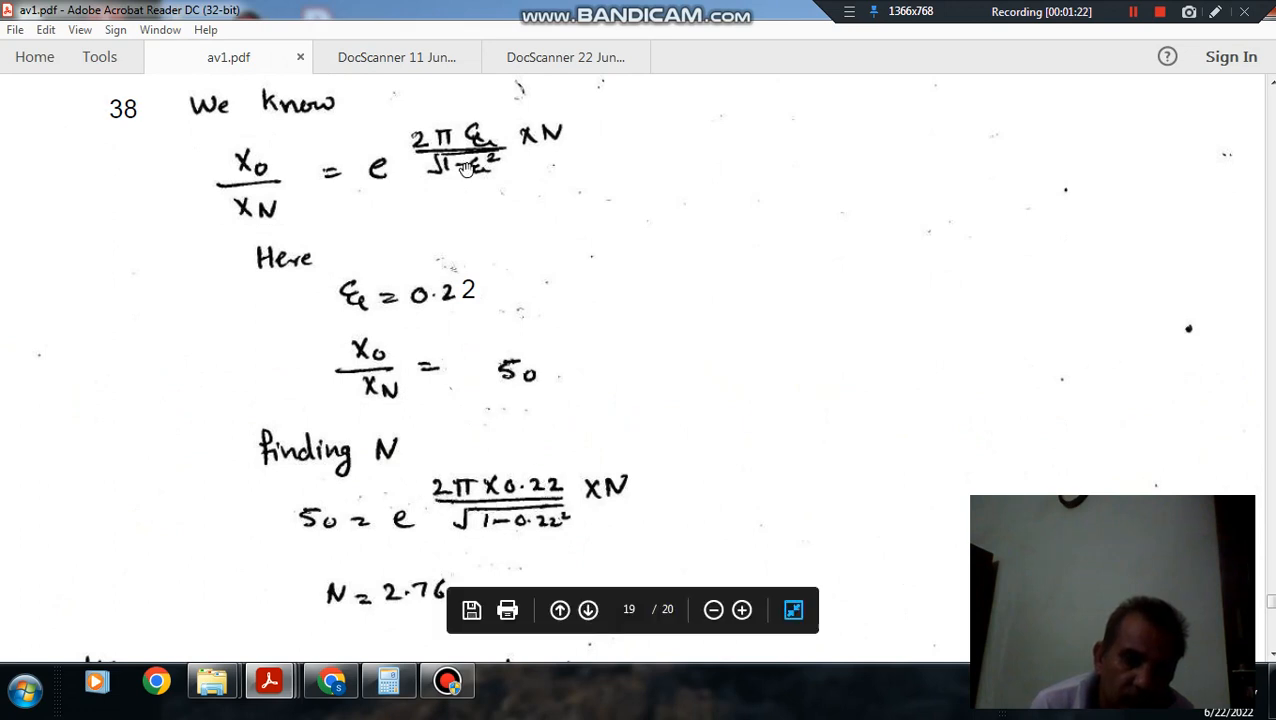
scroll("down", 3)
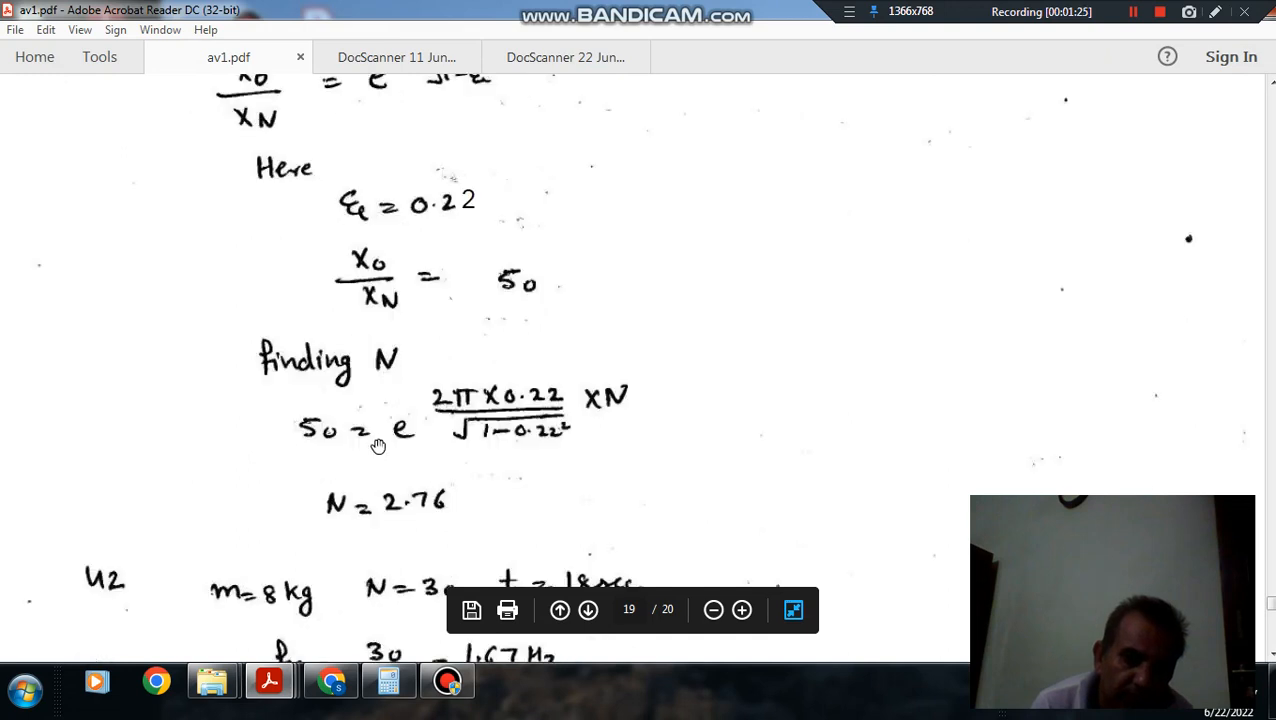
scroll("up", 3)
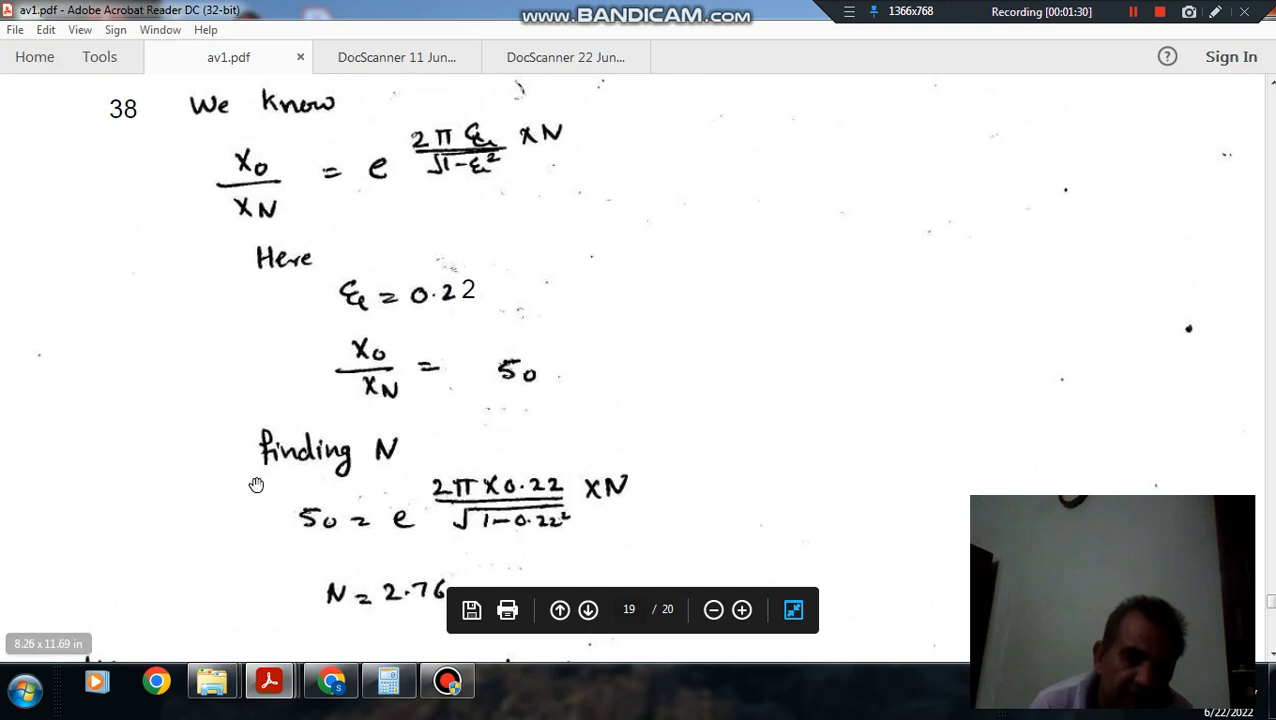
mouse_move(322, 305)
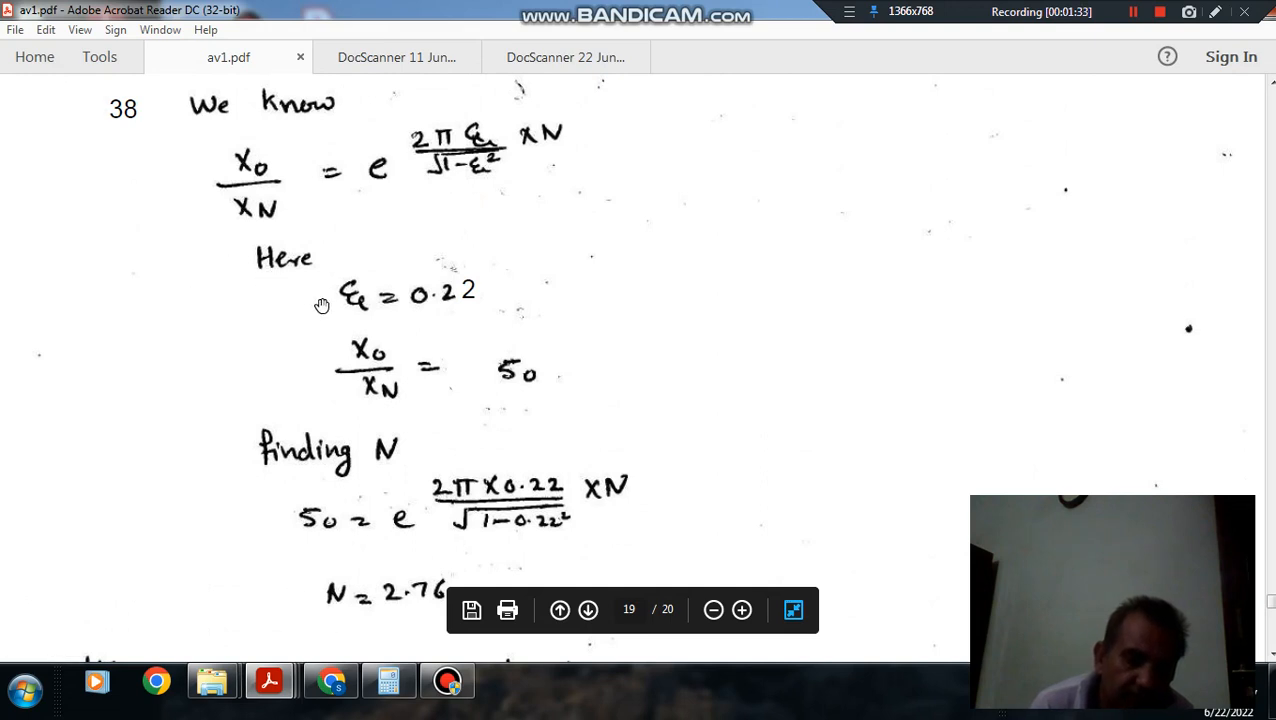
mouse_move(337, 314)
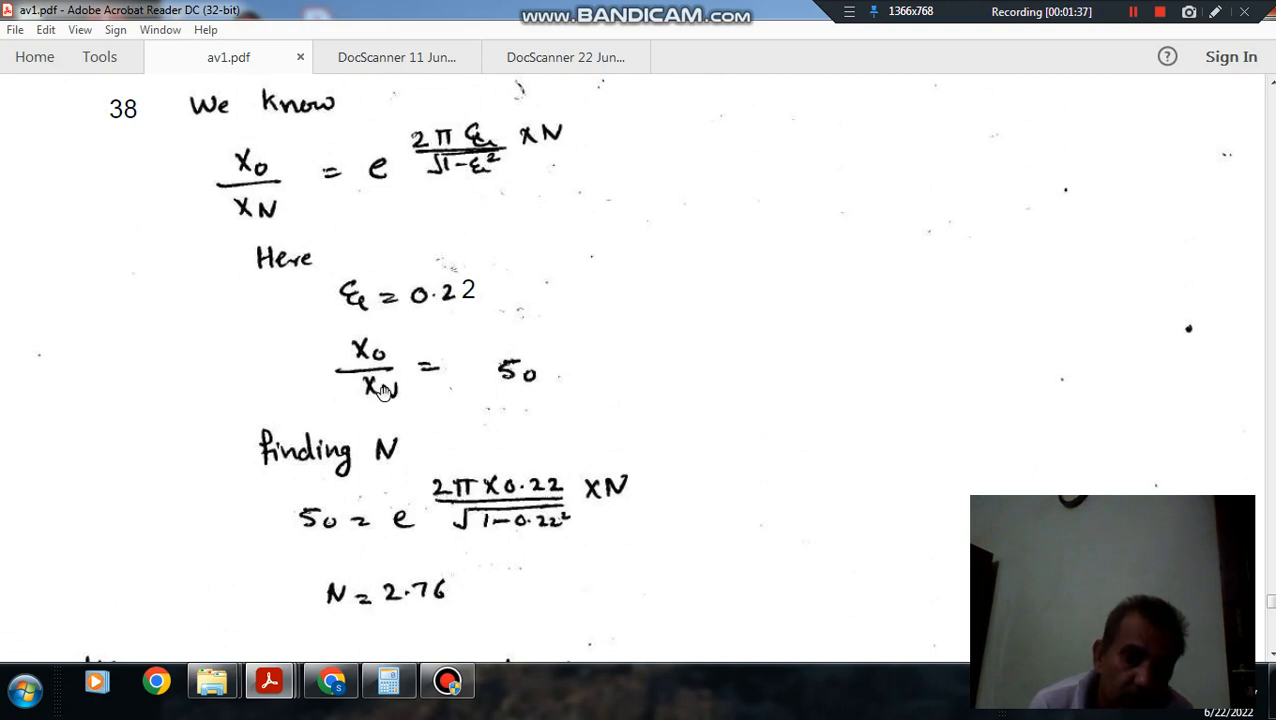
mouse_move(406, 390)
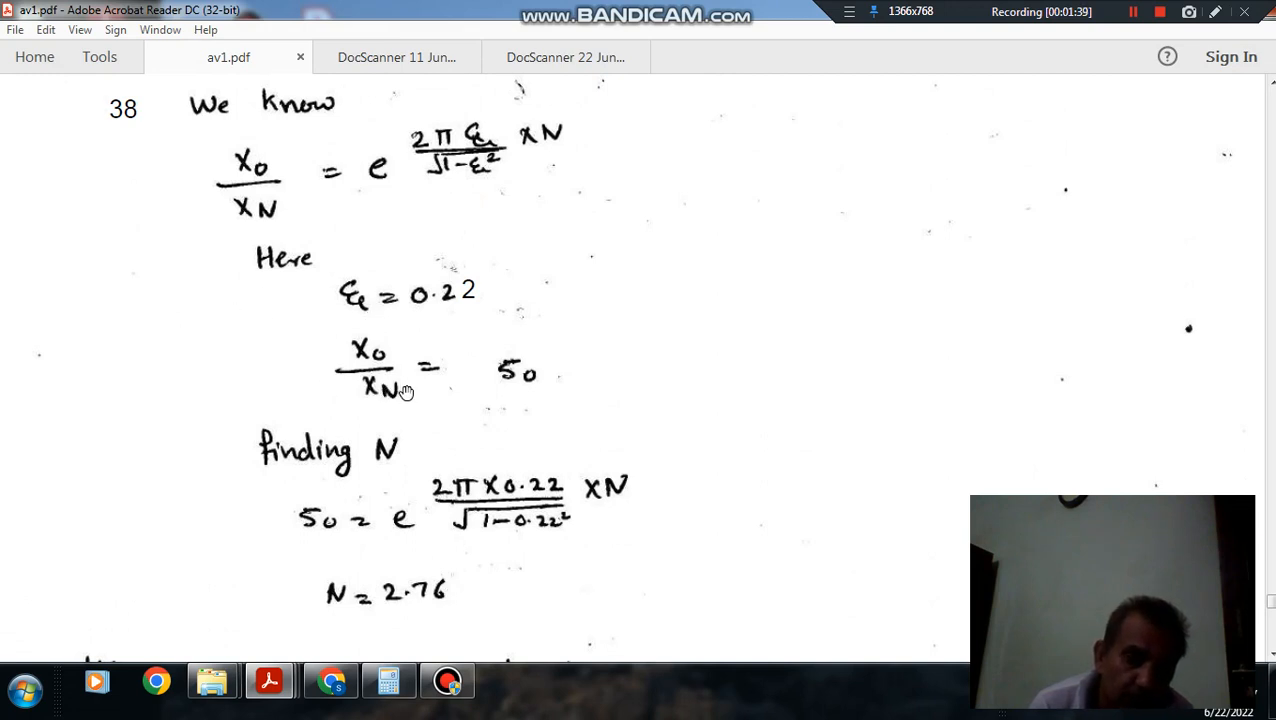
mouse_move(337, 350)
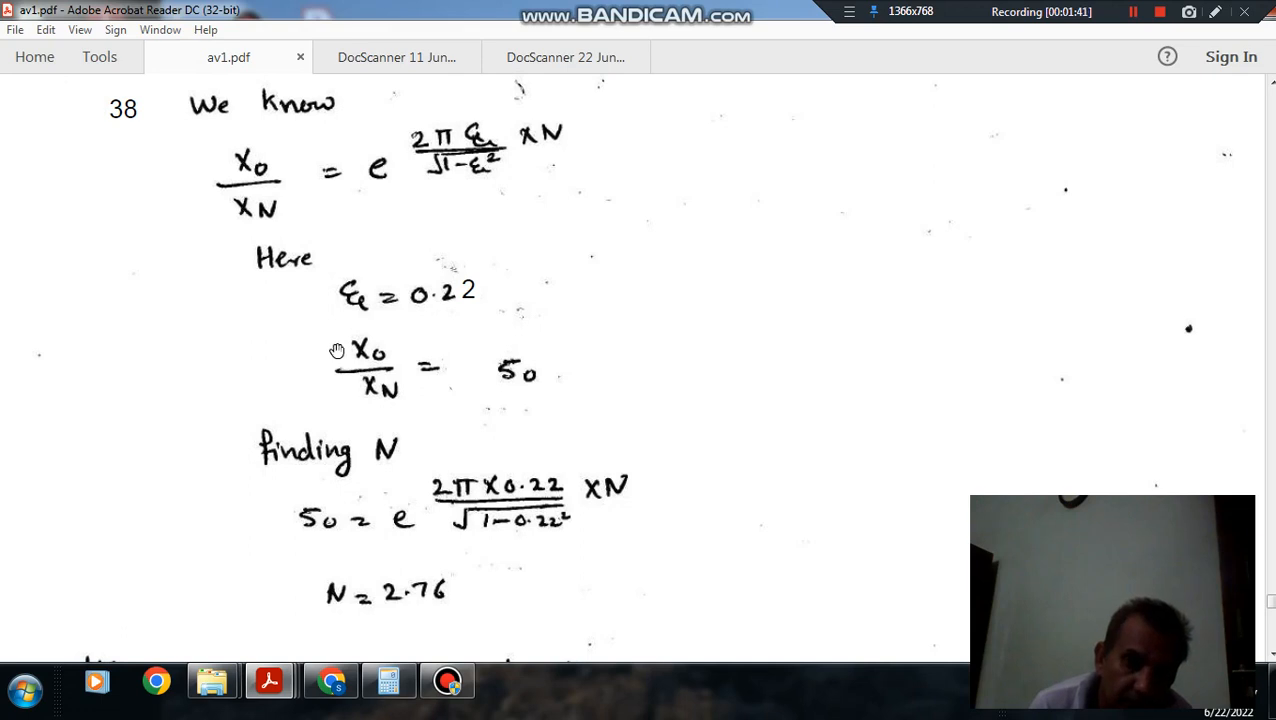
mouse_move(335, 353)
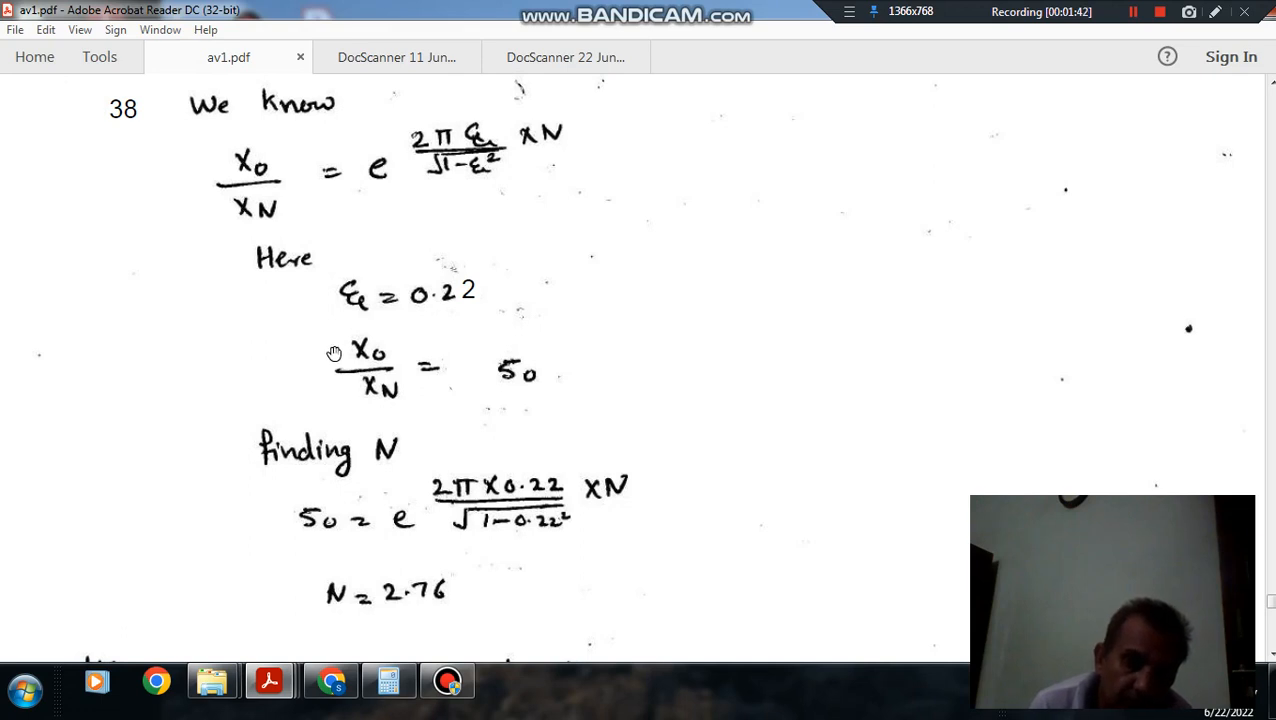
mouse_move(370, 385)
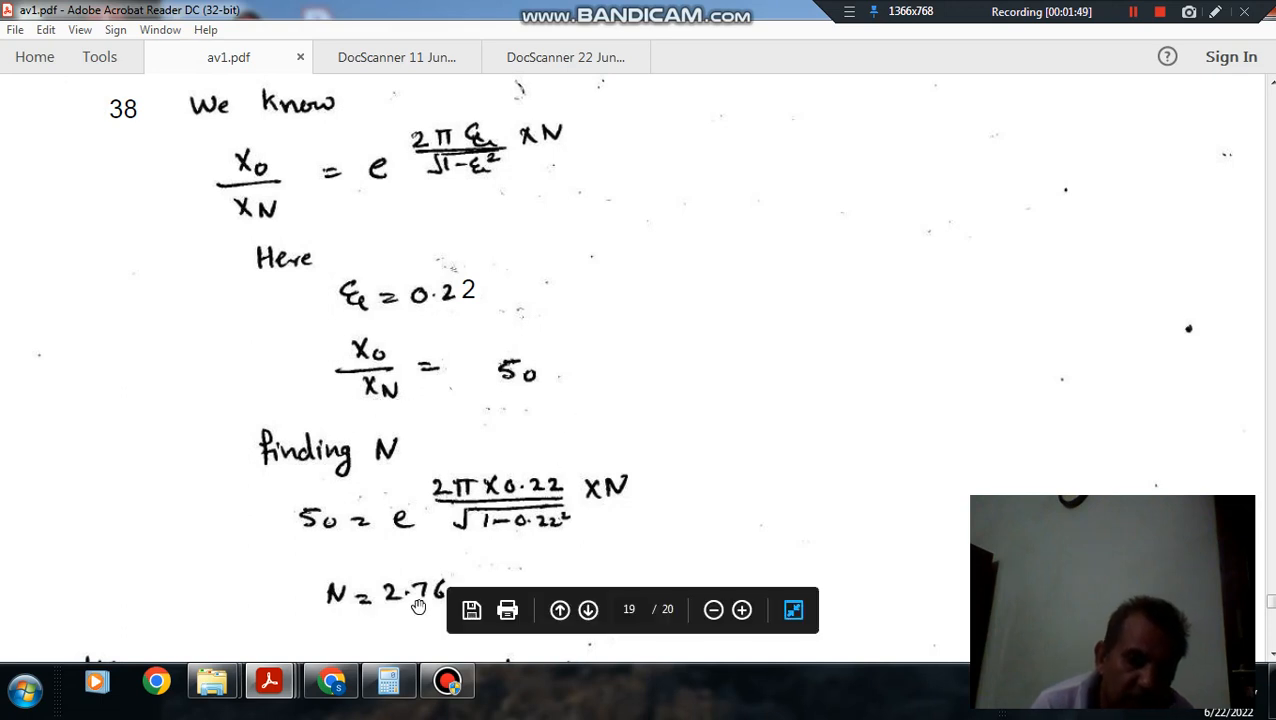
mouse_move(147, 136)
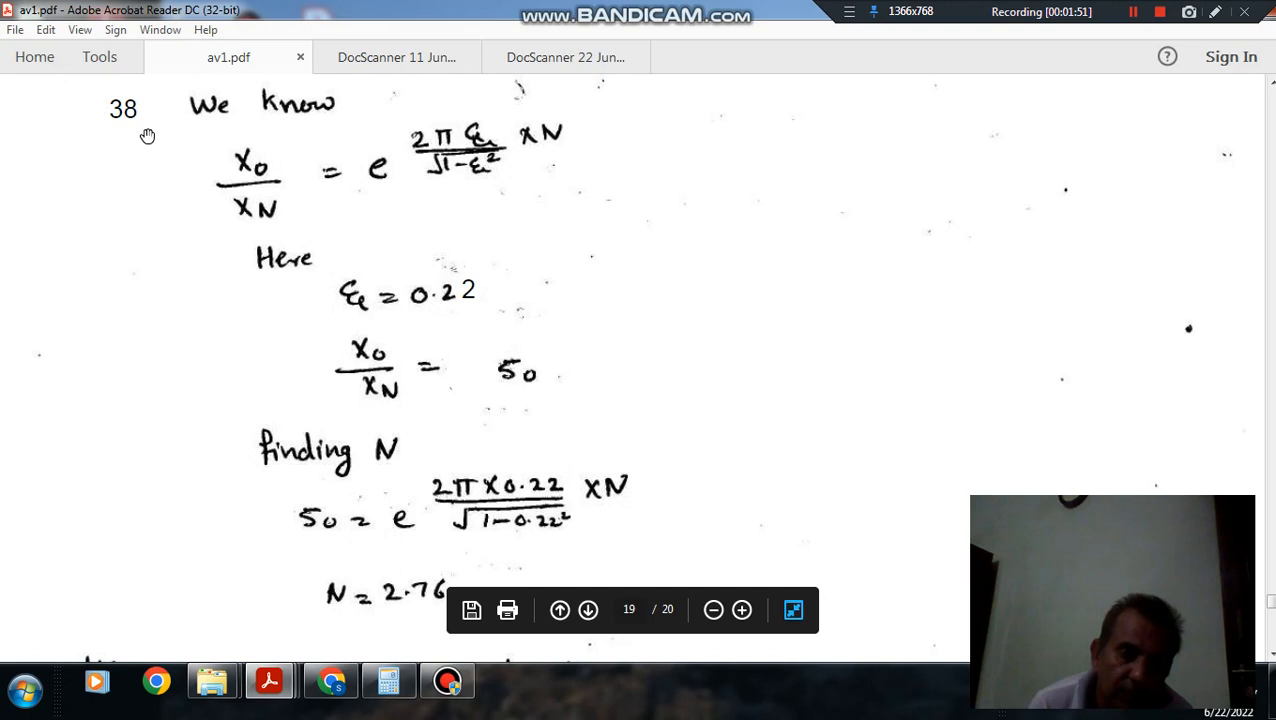
mouse_move(365, 78)
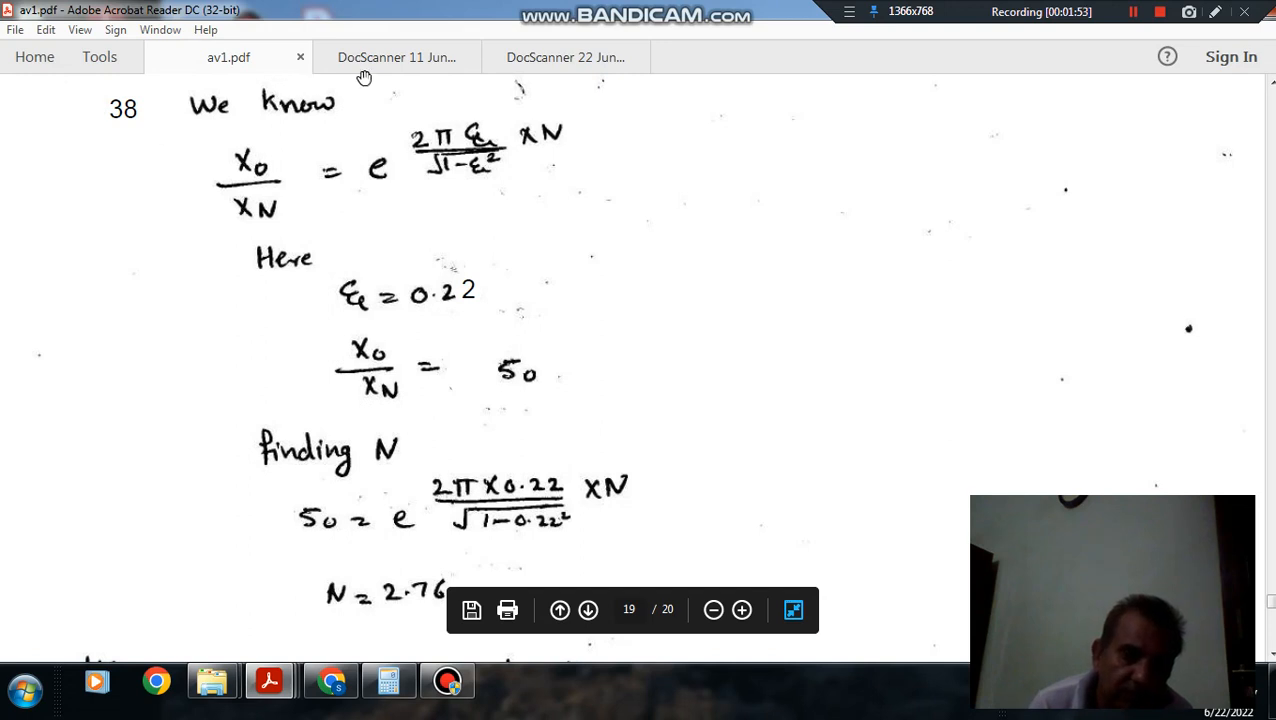
mouse_move(354, 400)
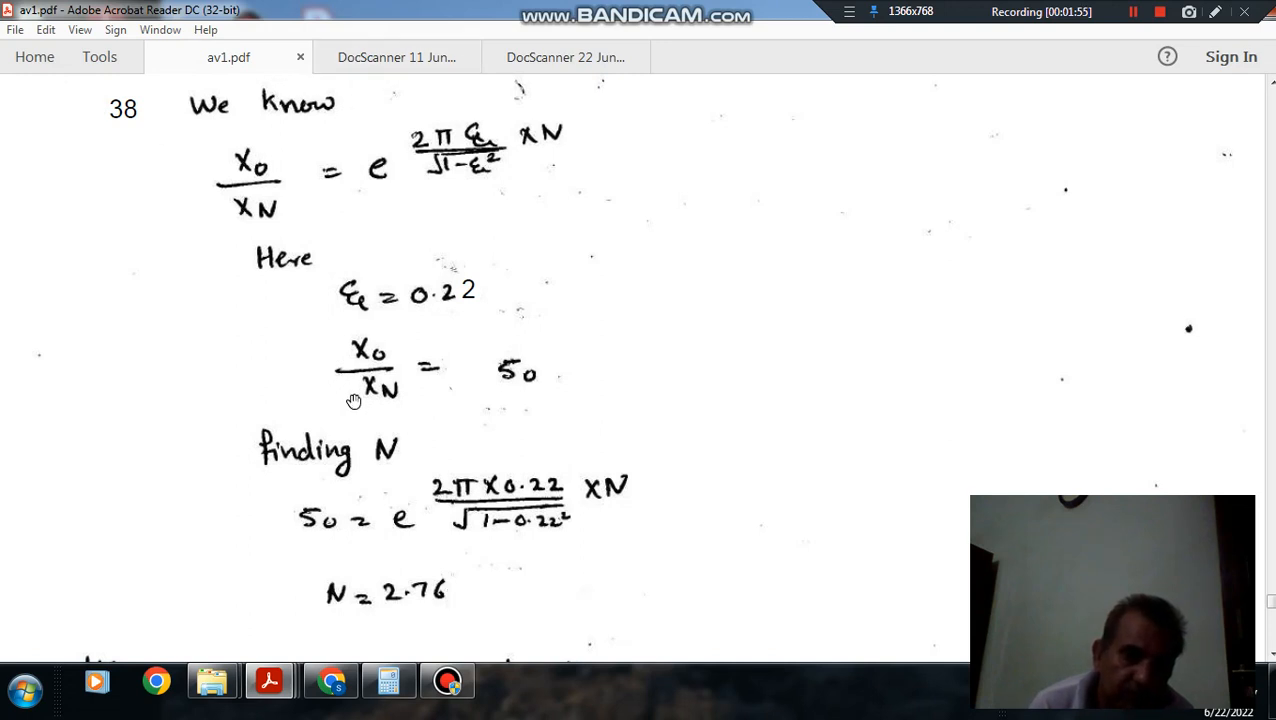
left_click(396, 57)
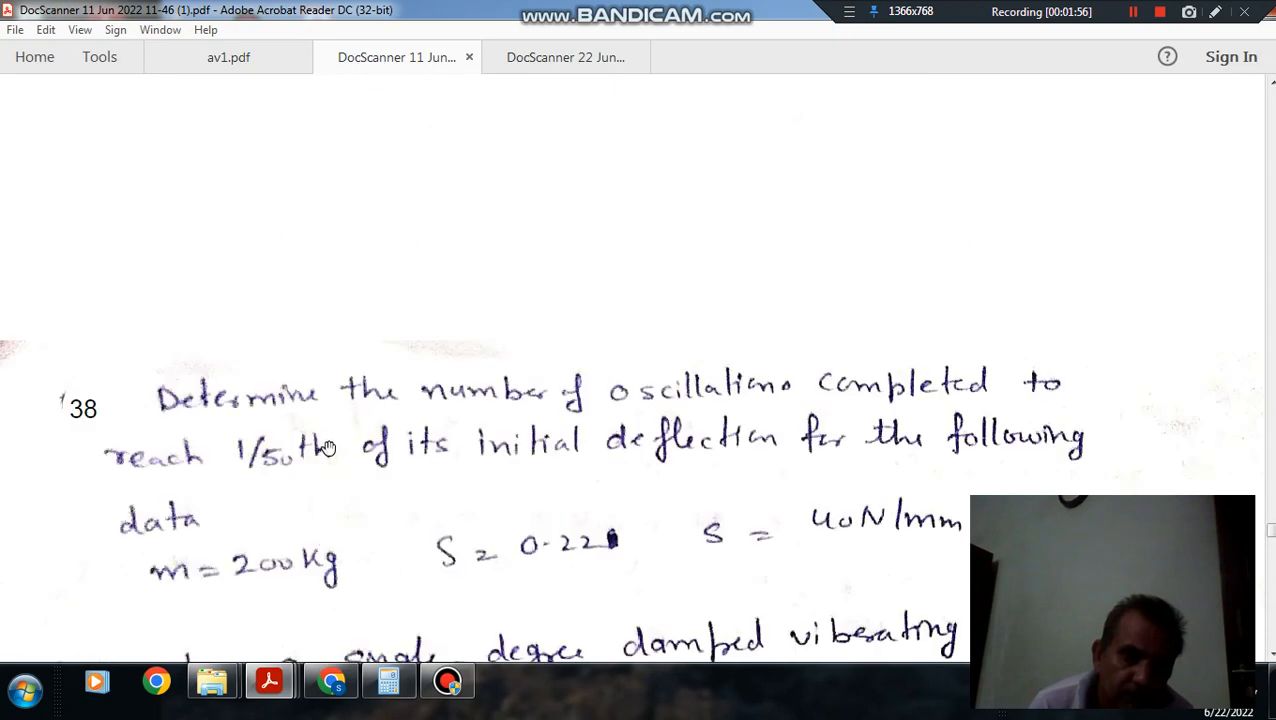